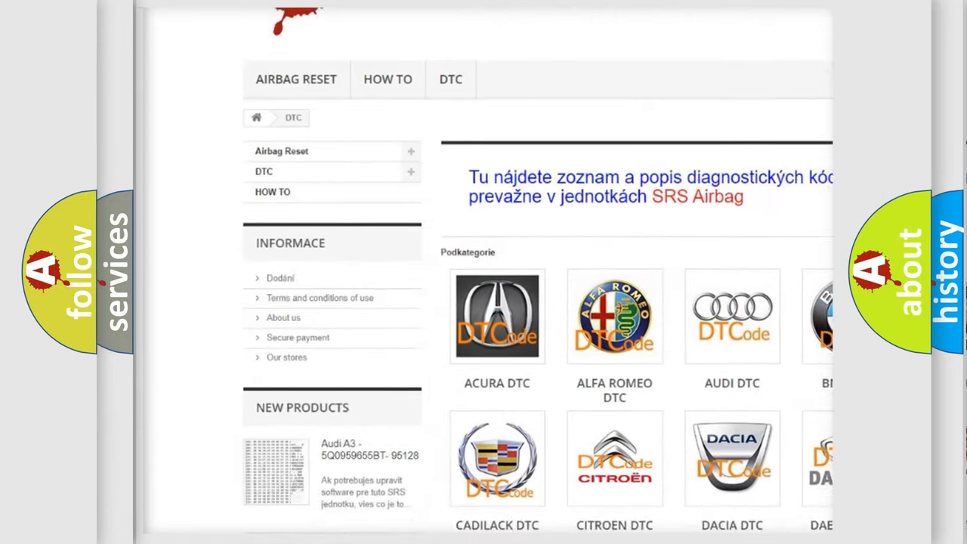
scroll(down, 3)
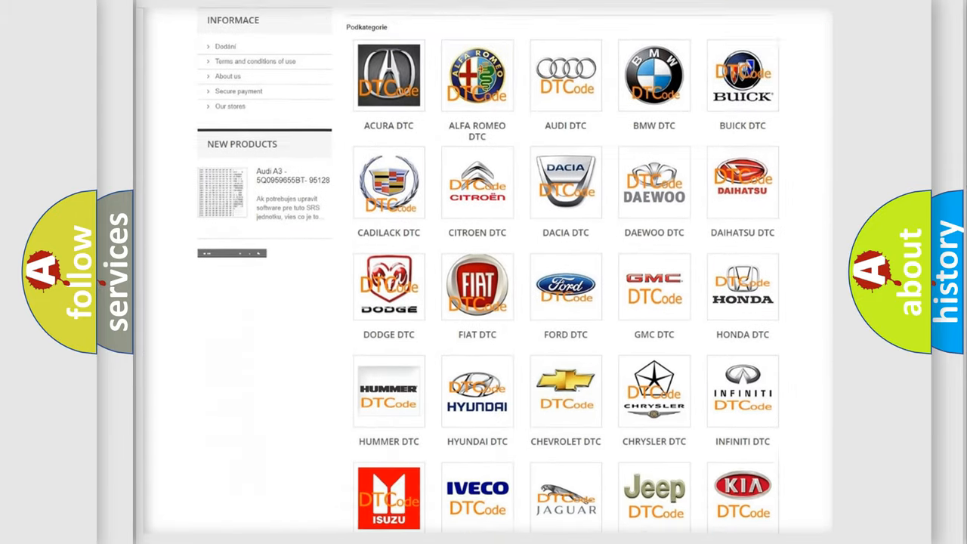
scroll(down, 3)
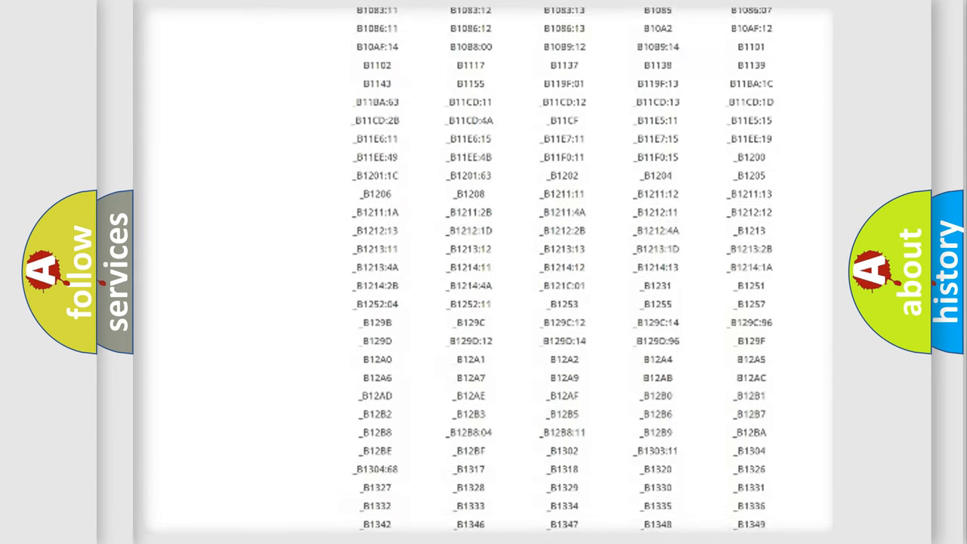
scroll(down, 3)
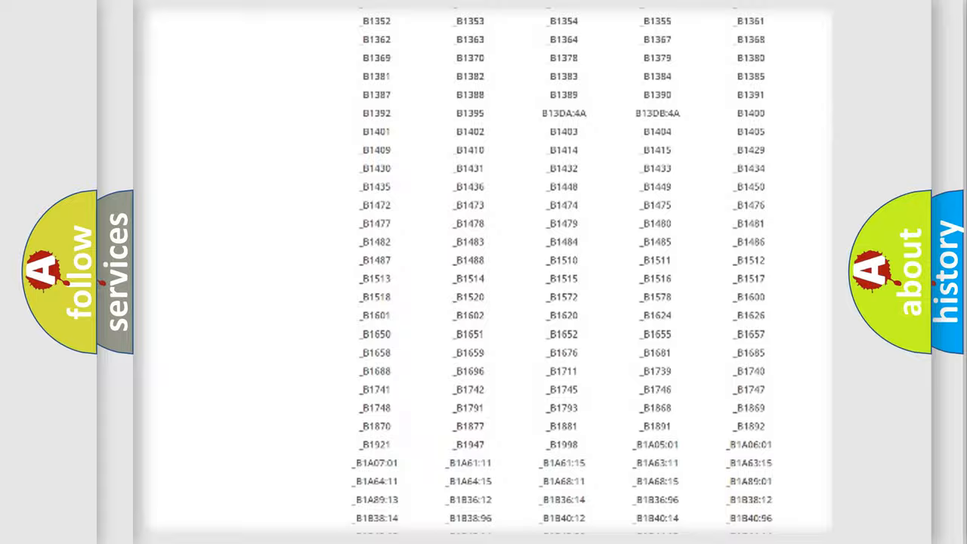